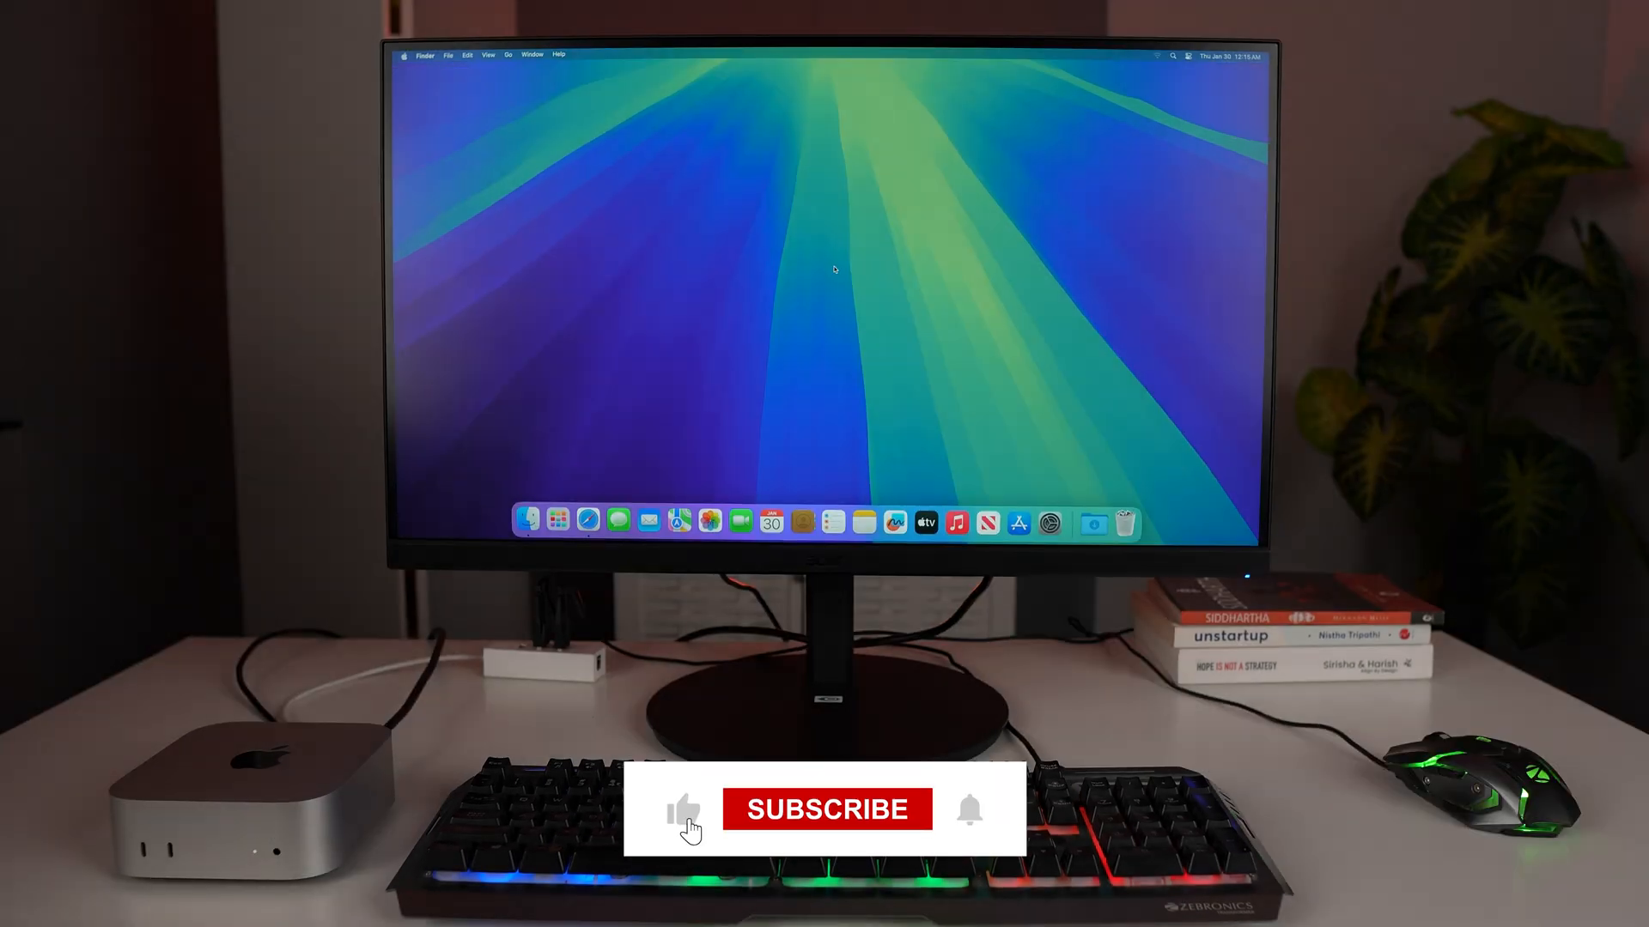
Launch System Settings from the Dock on the Finder desktop
click(825, 809)
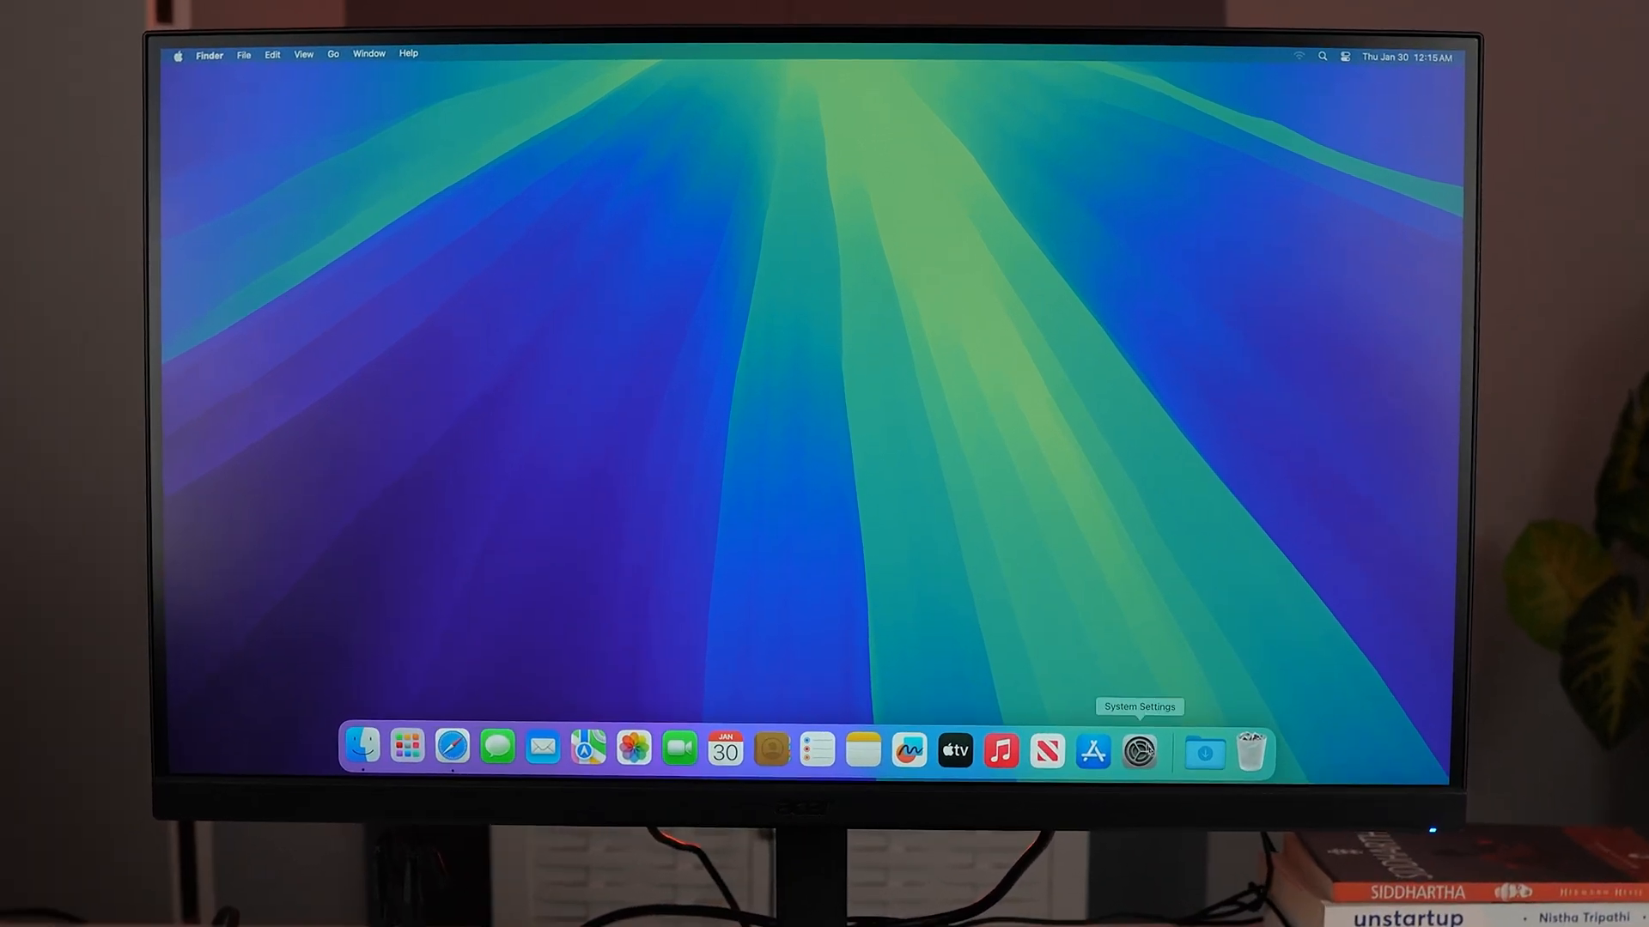
click(1138, 749)
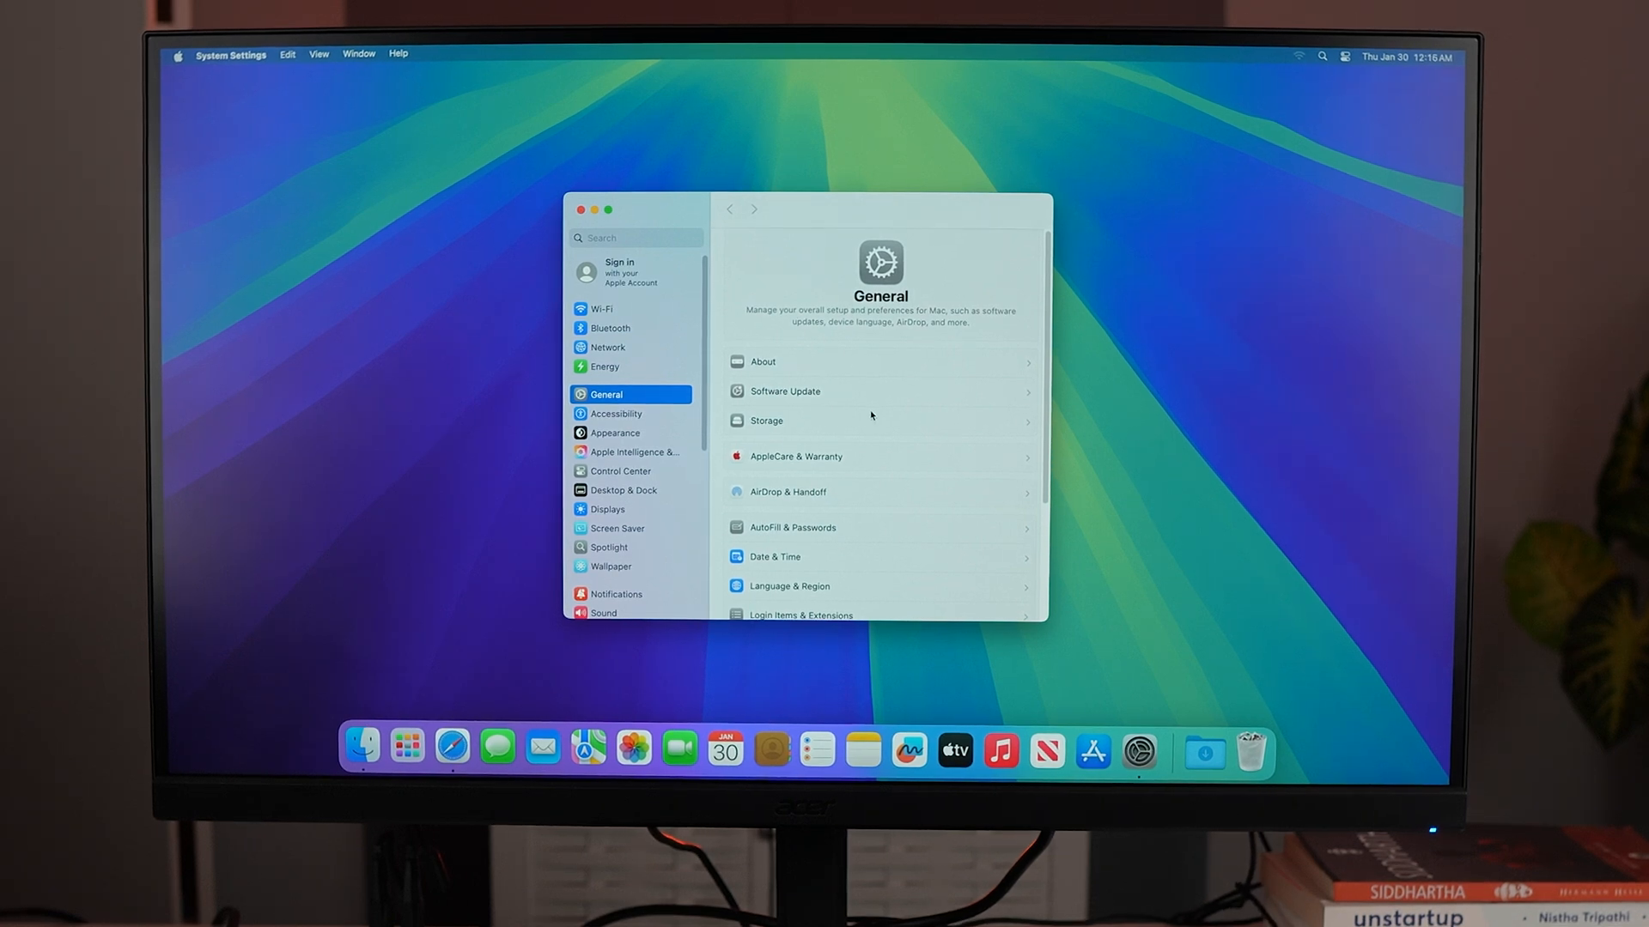
Scroll the General settings down and go to Transfer or Reset
scroll(down, 3)
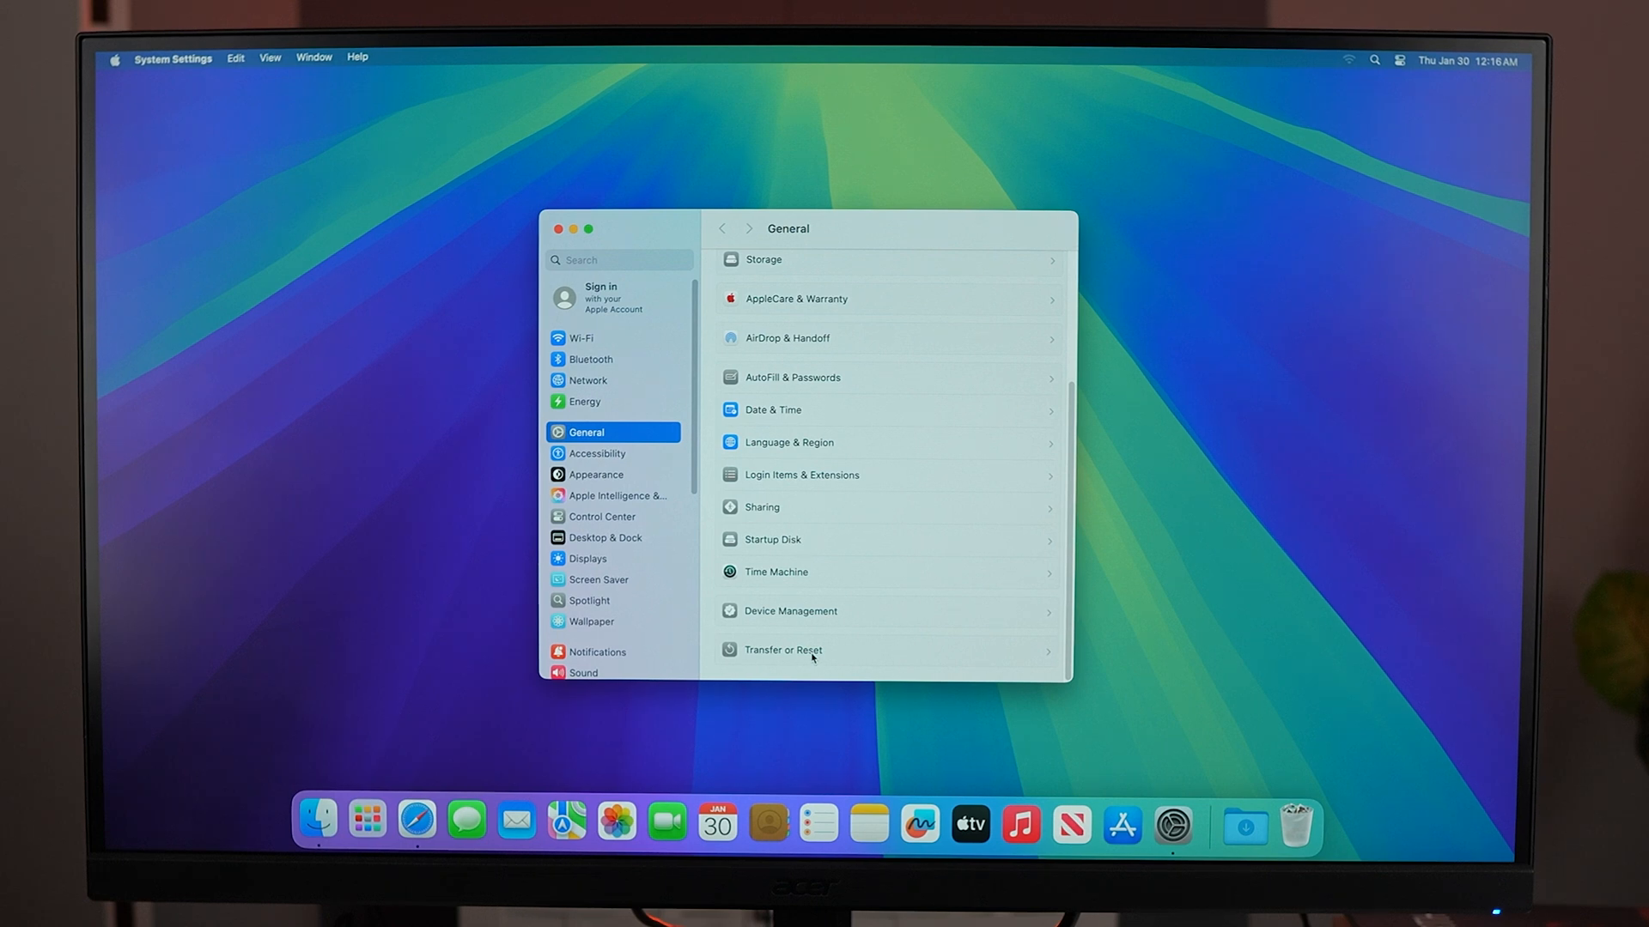
click(782, 650)
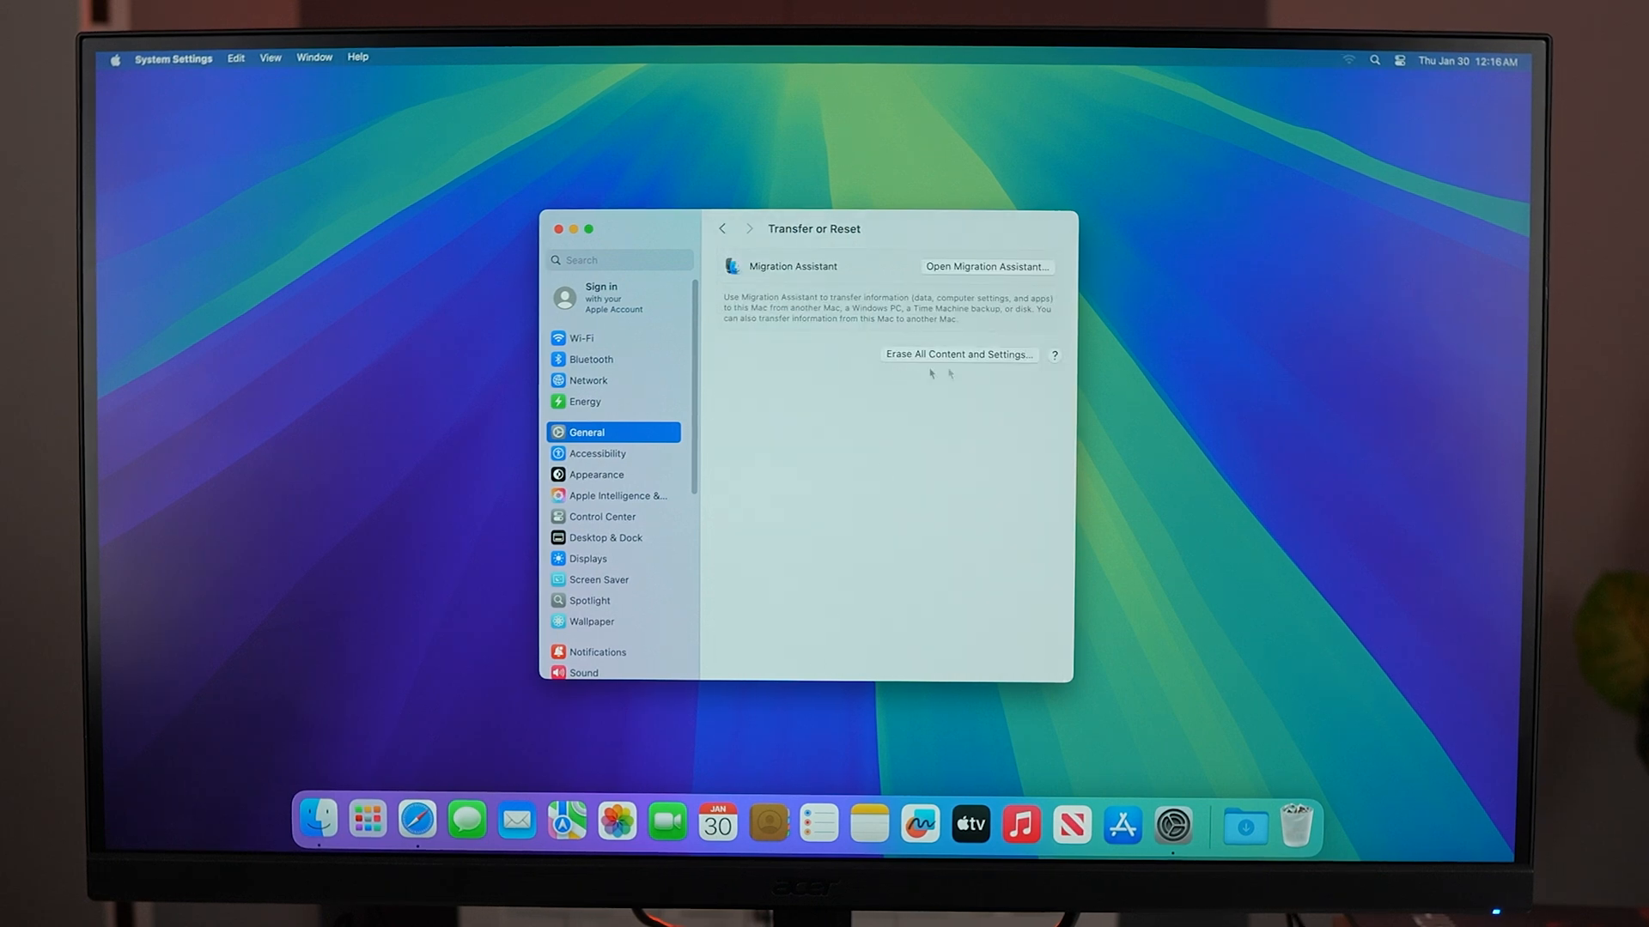
mouse_move(987, 376)
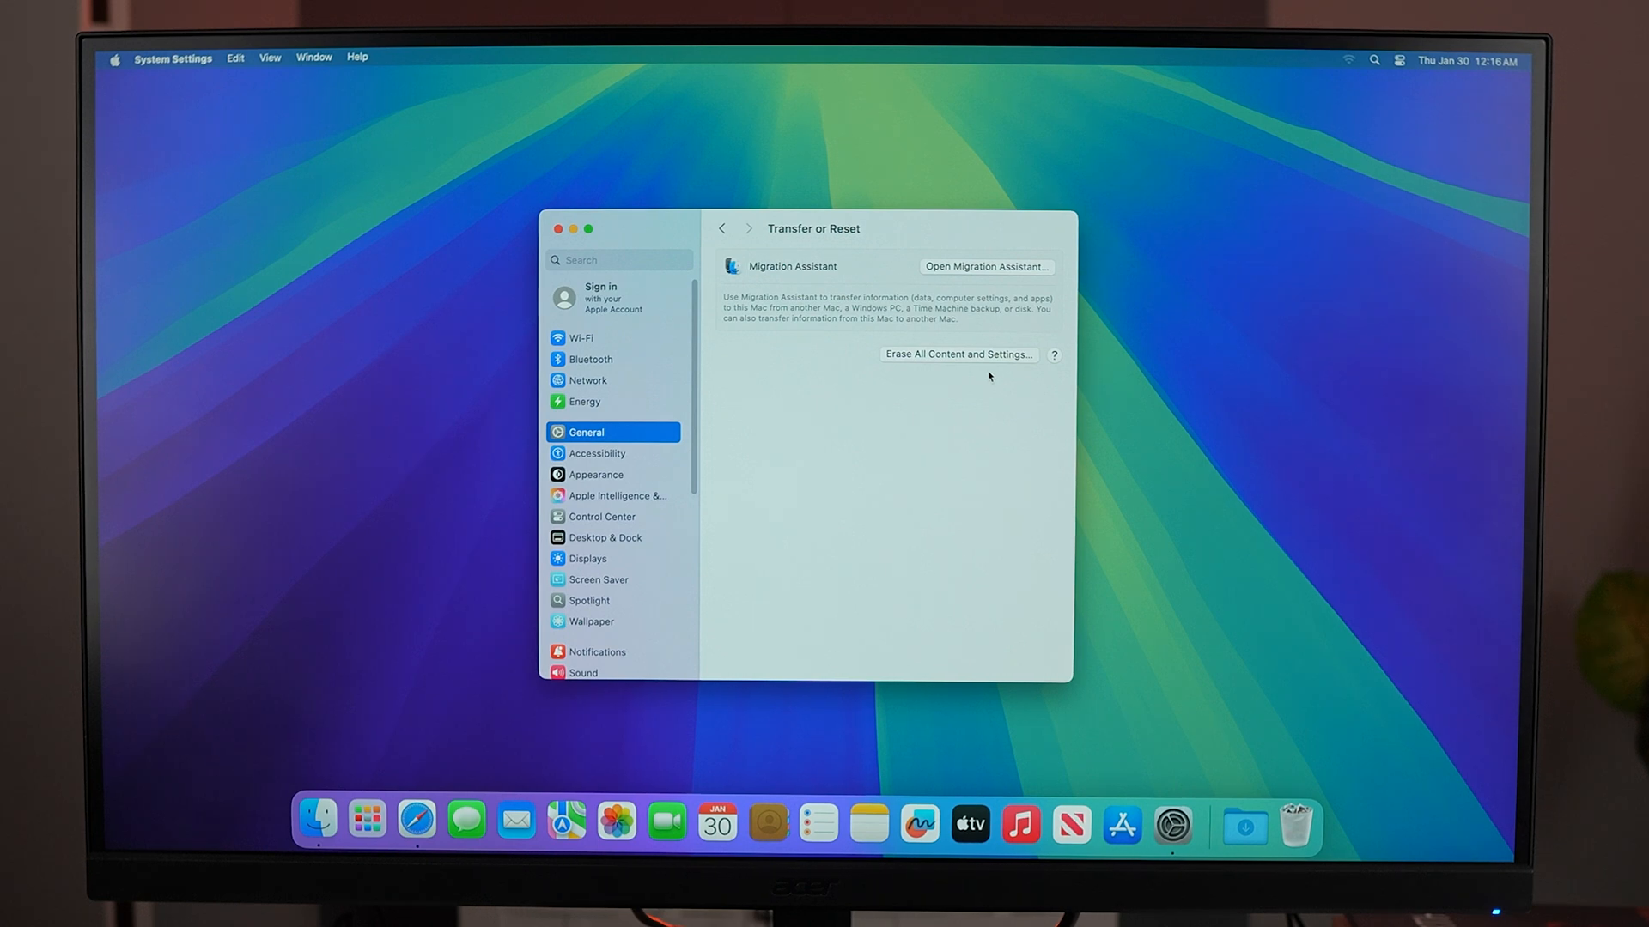
Start Erase All Content and Settings and unlock it with the administrator password
click(958, 353)
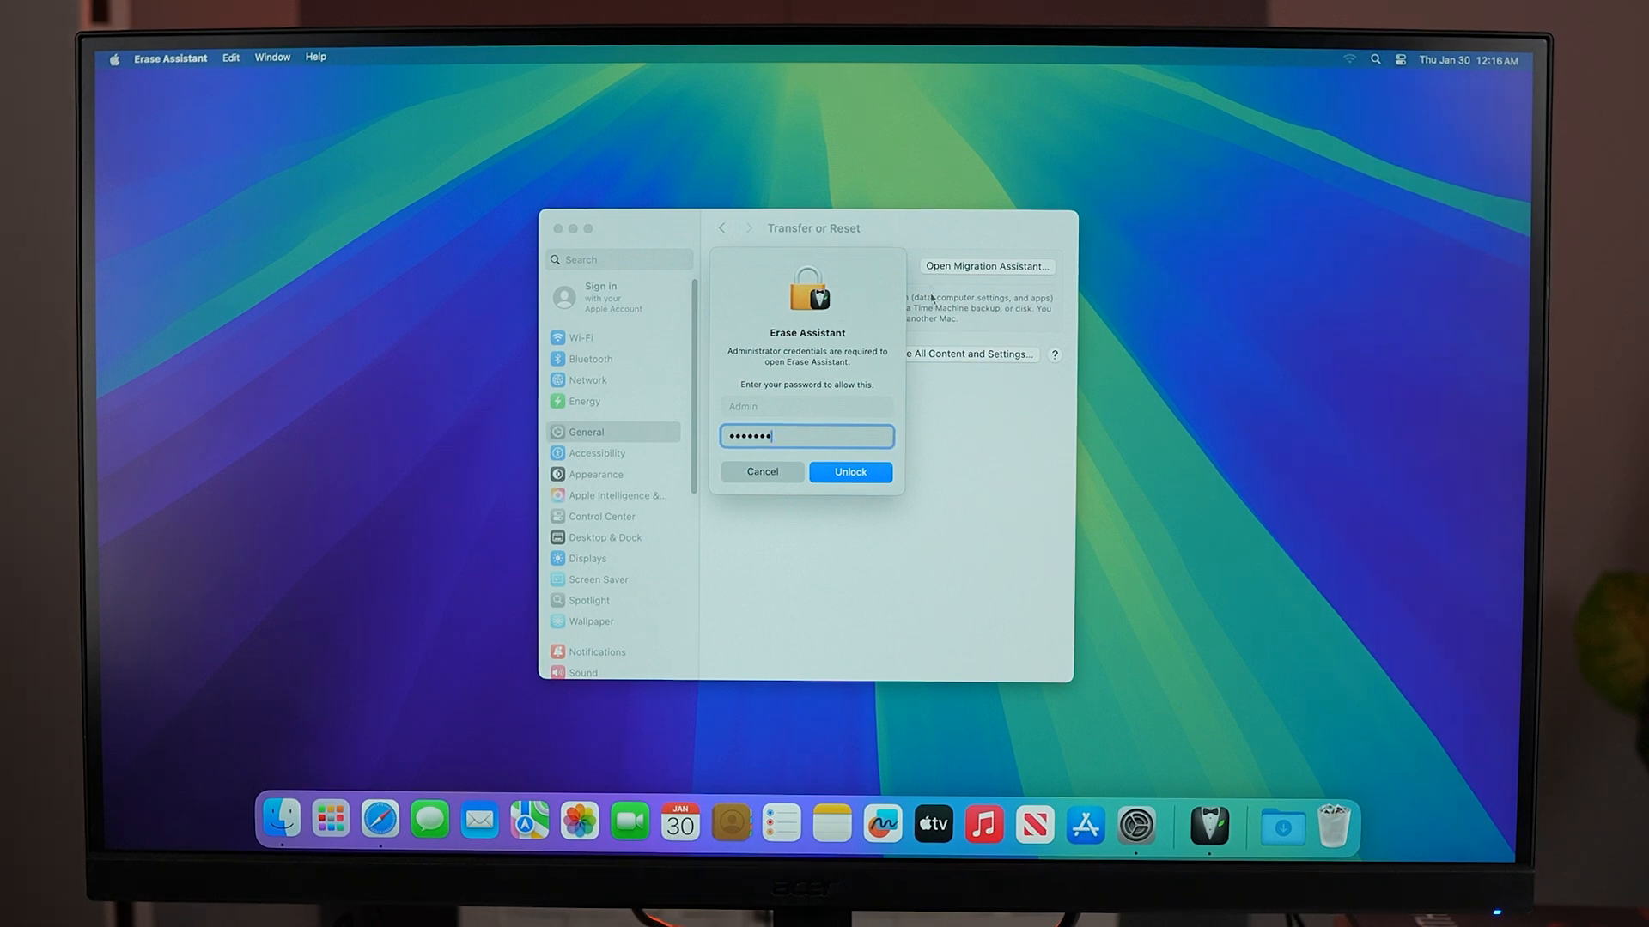
click(849, 471)
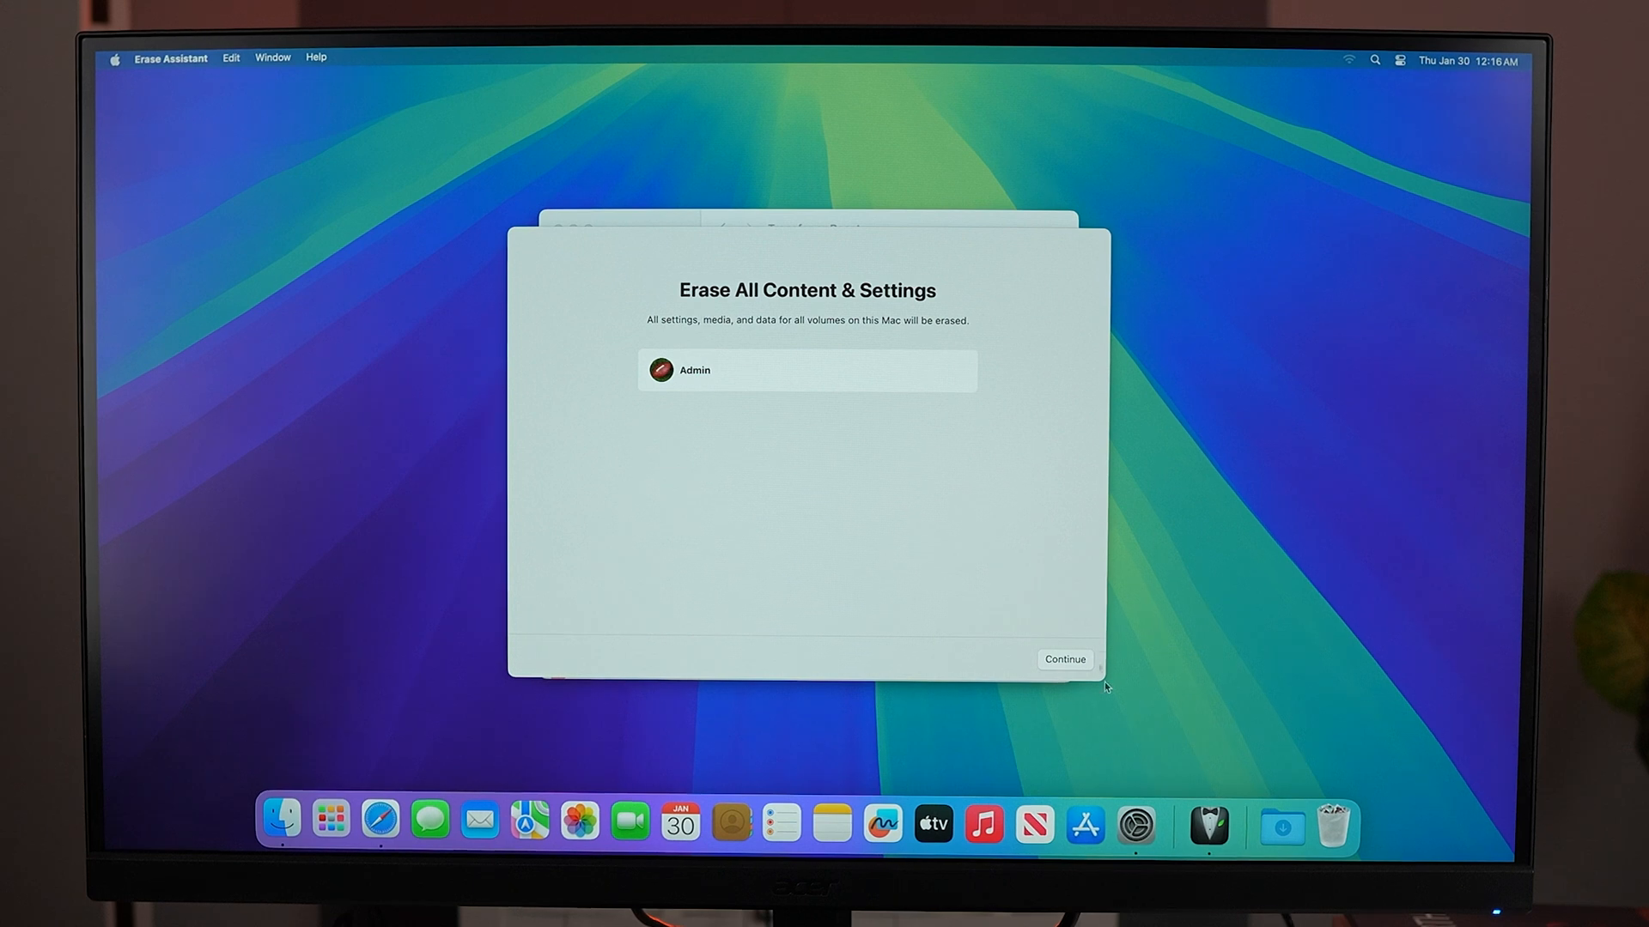
Continue past the data summary and confirm Erase All Content & Settings
click(1064, 660)
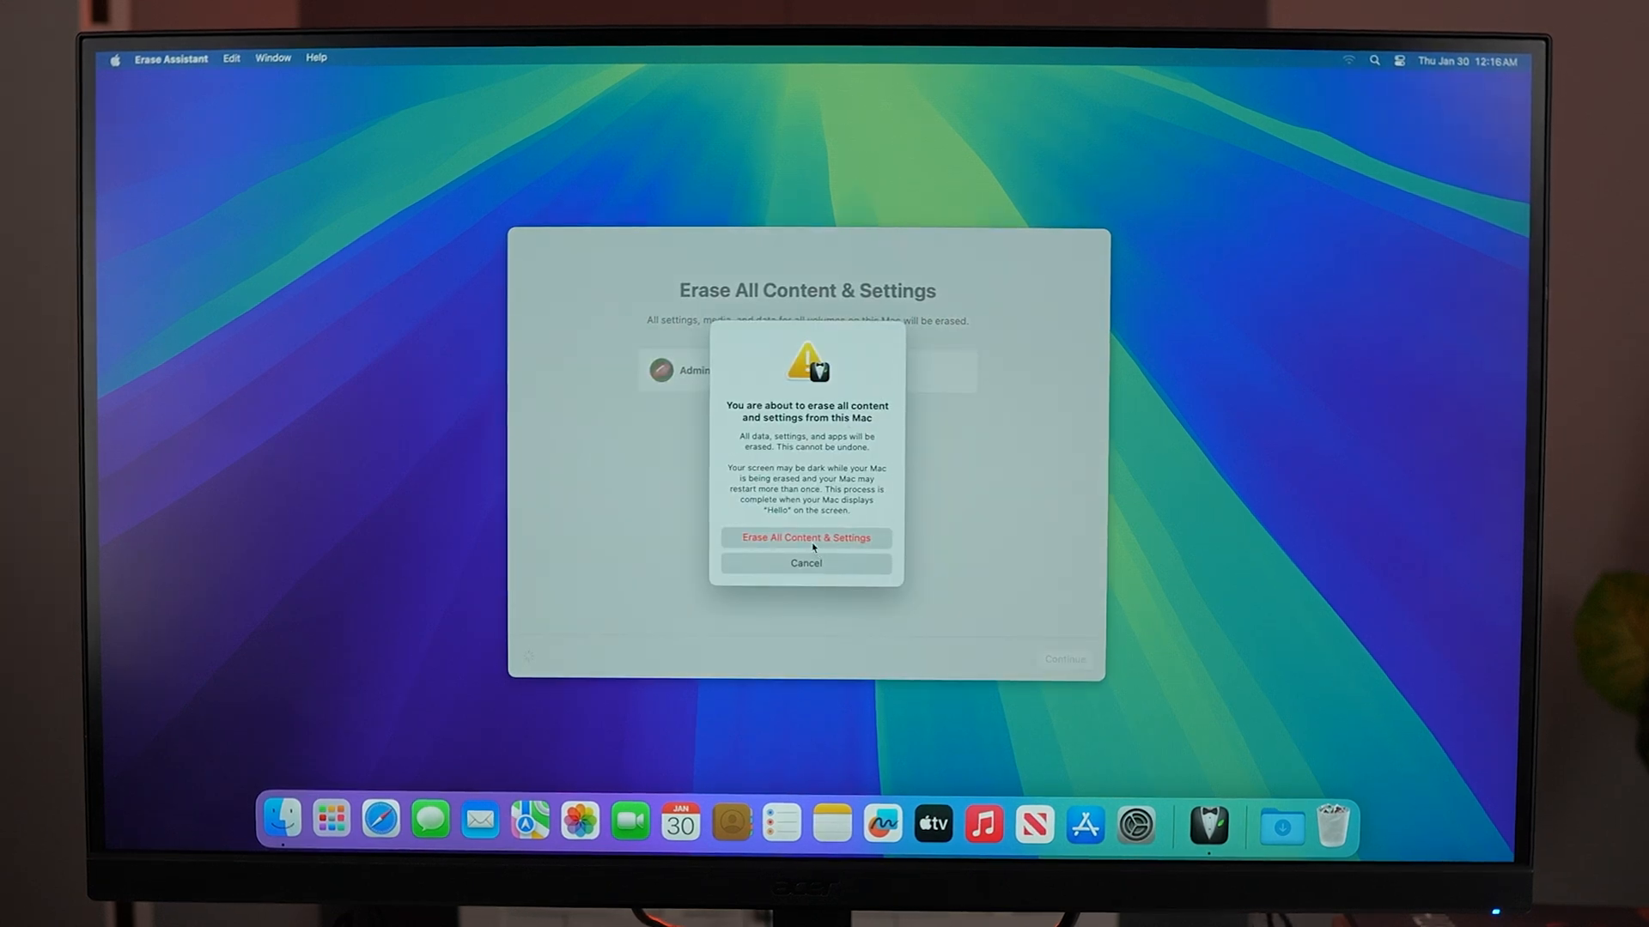
click(805, 562)
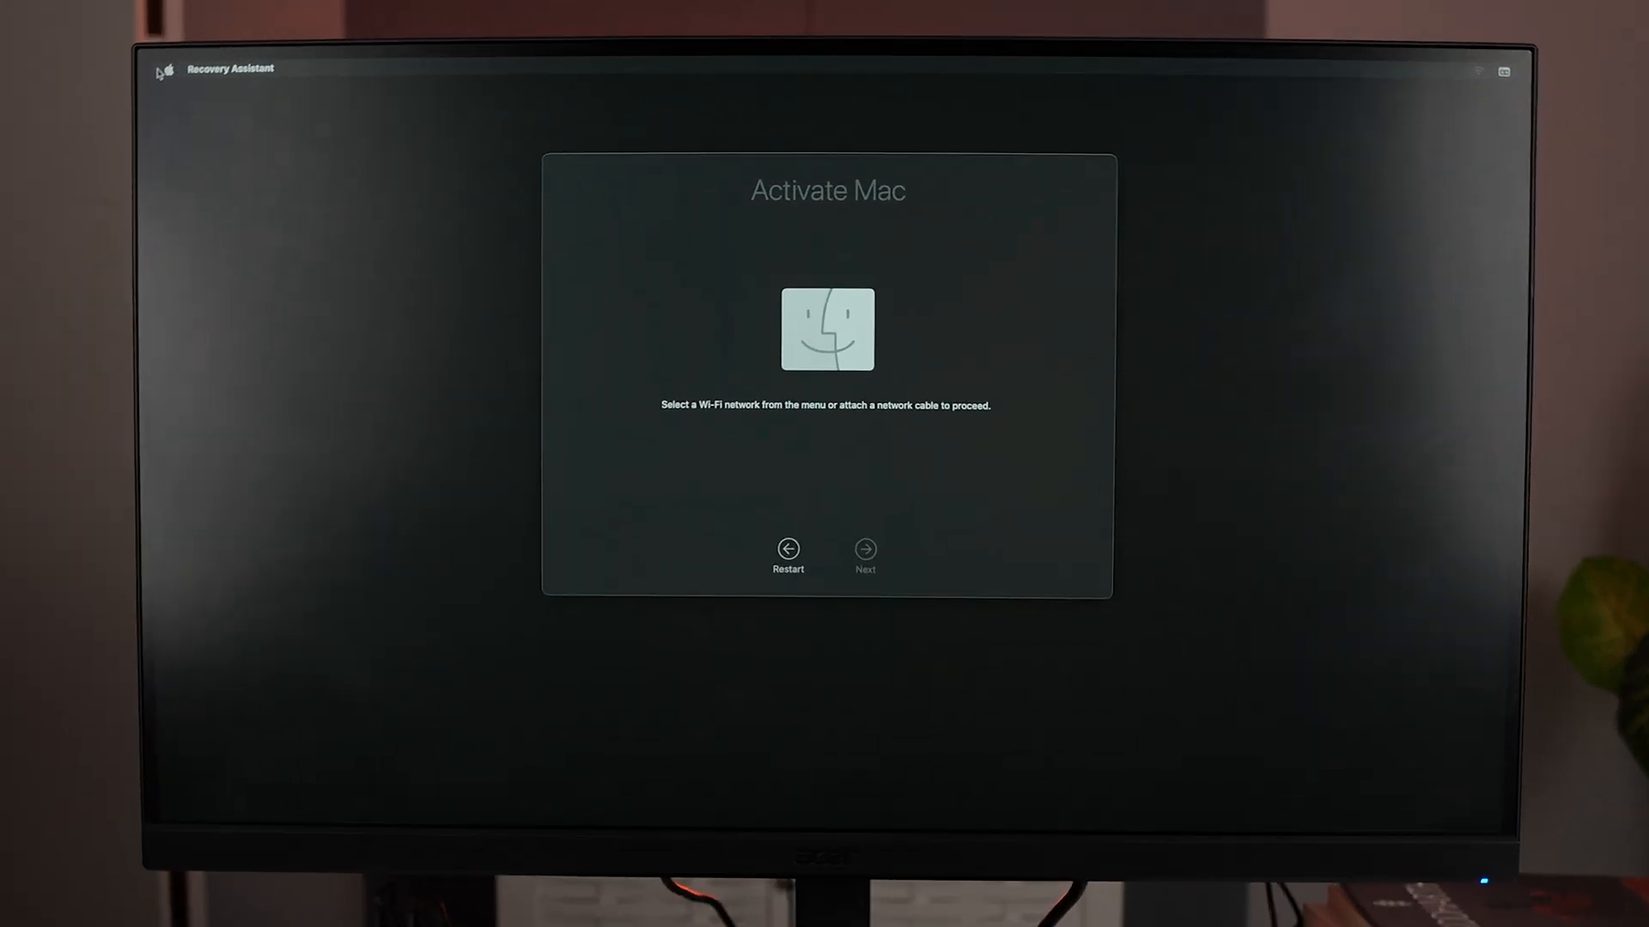
mouse_move(438, 436)
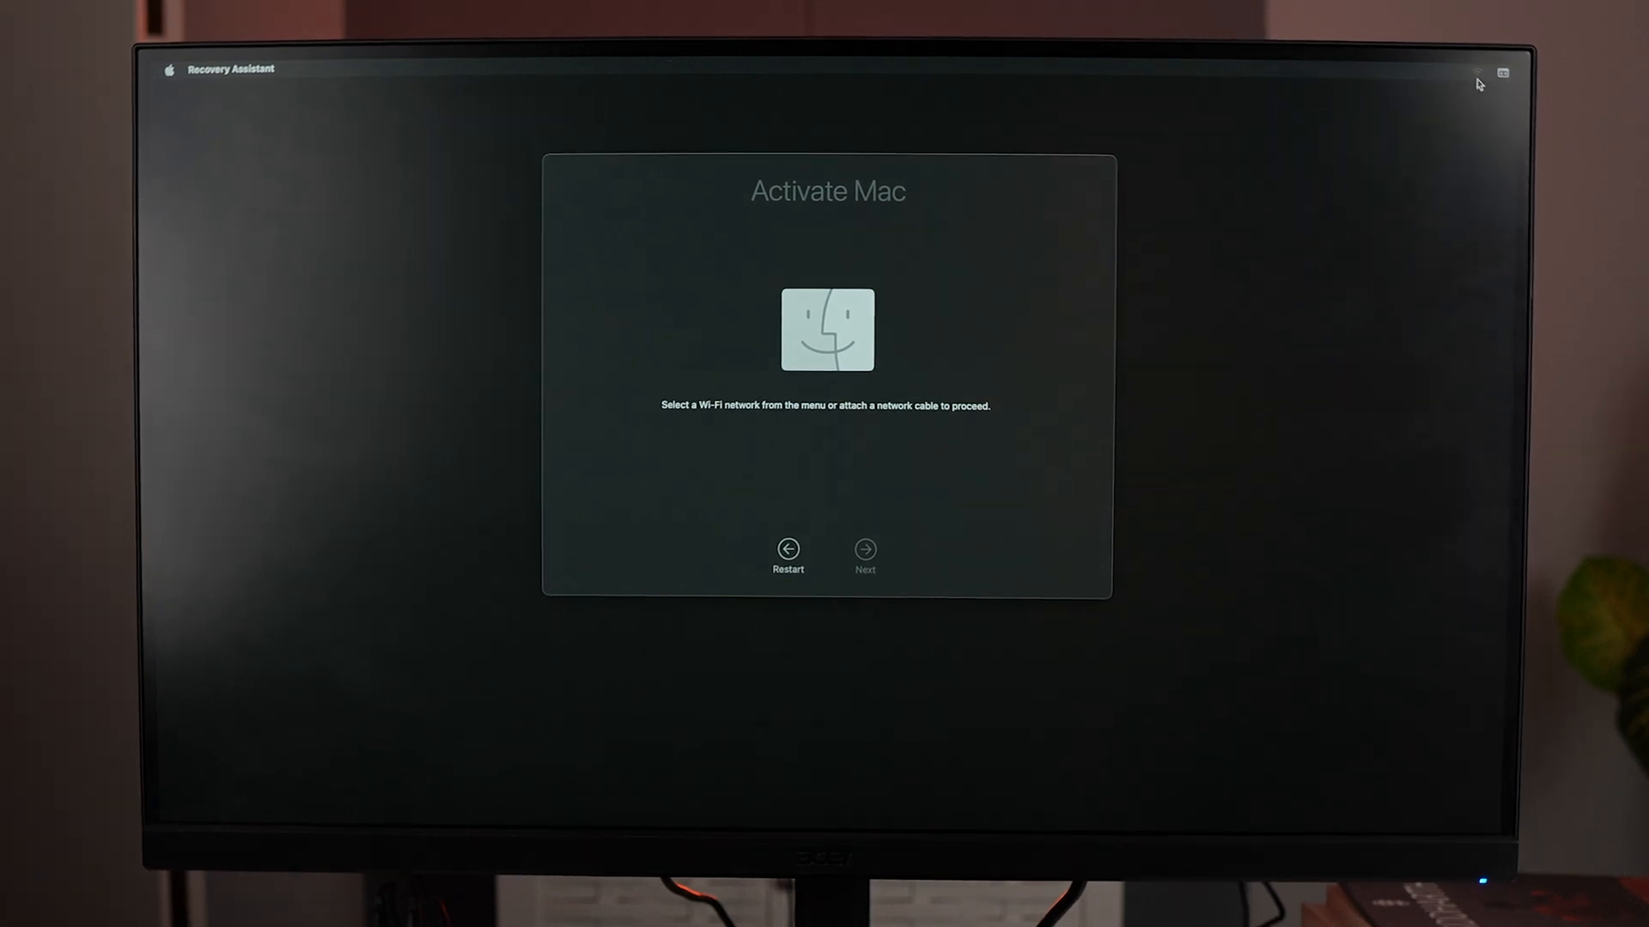
Join a wireless network from the menu bar Wi‑Fi list
click(1476, 70)
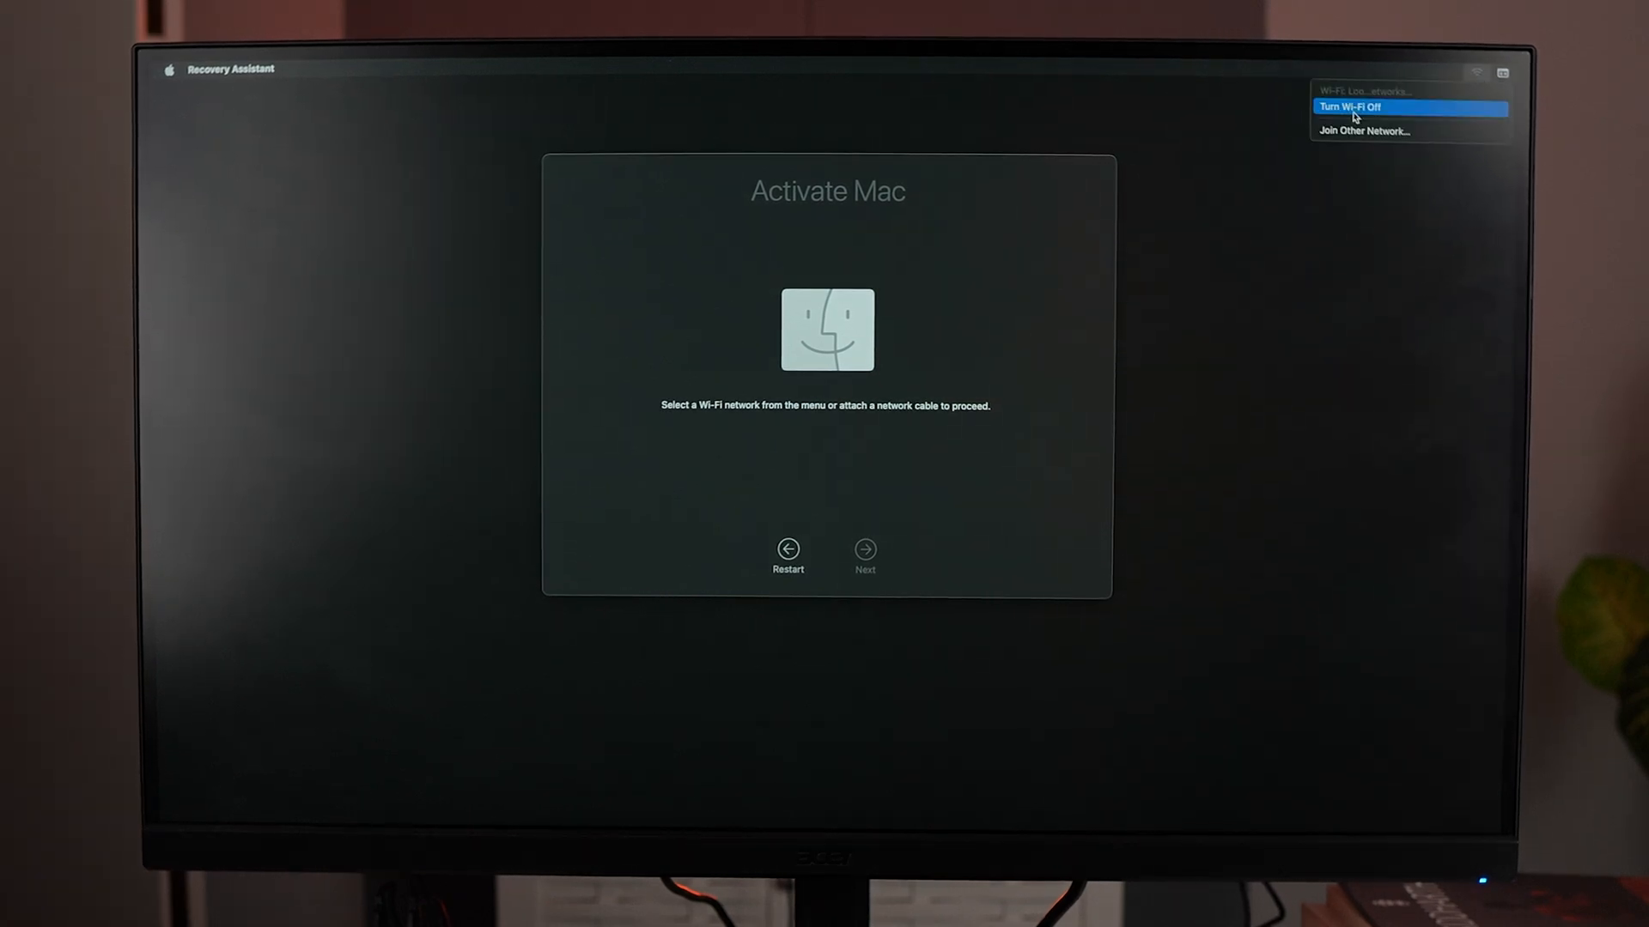
click(1364, 130)
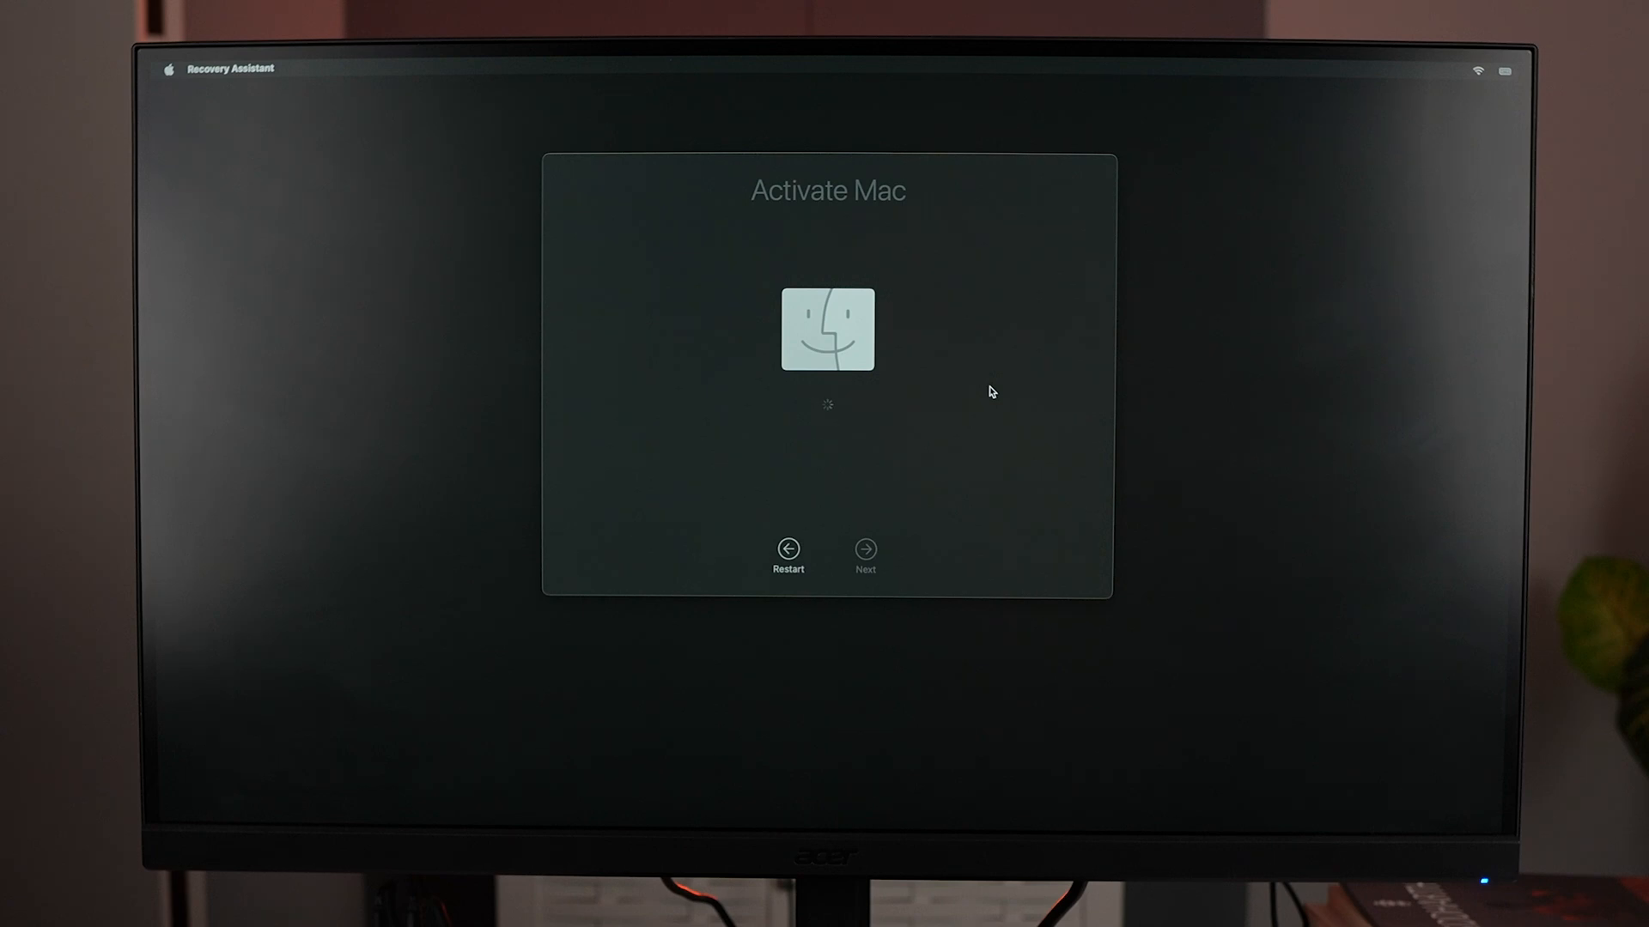
mouse_move(818, 449)
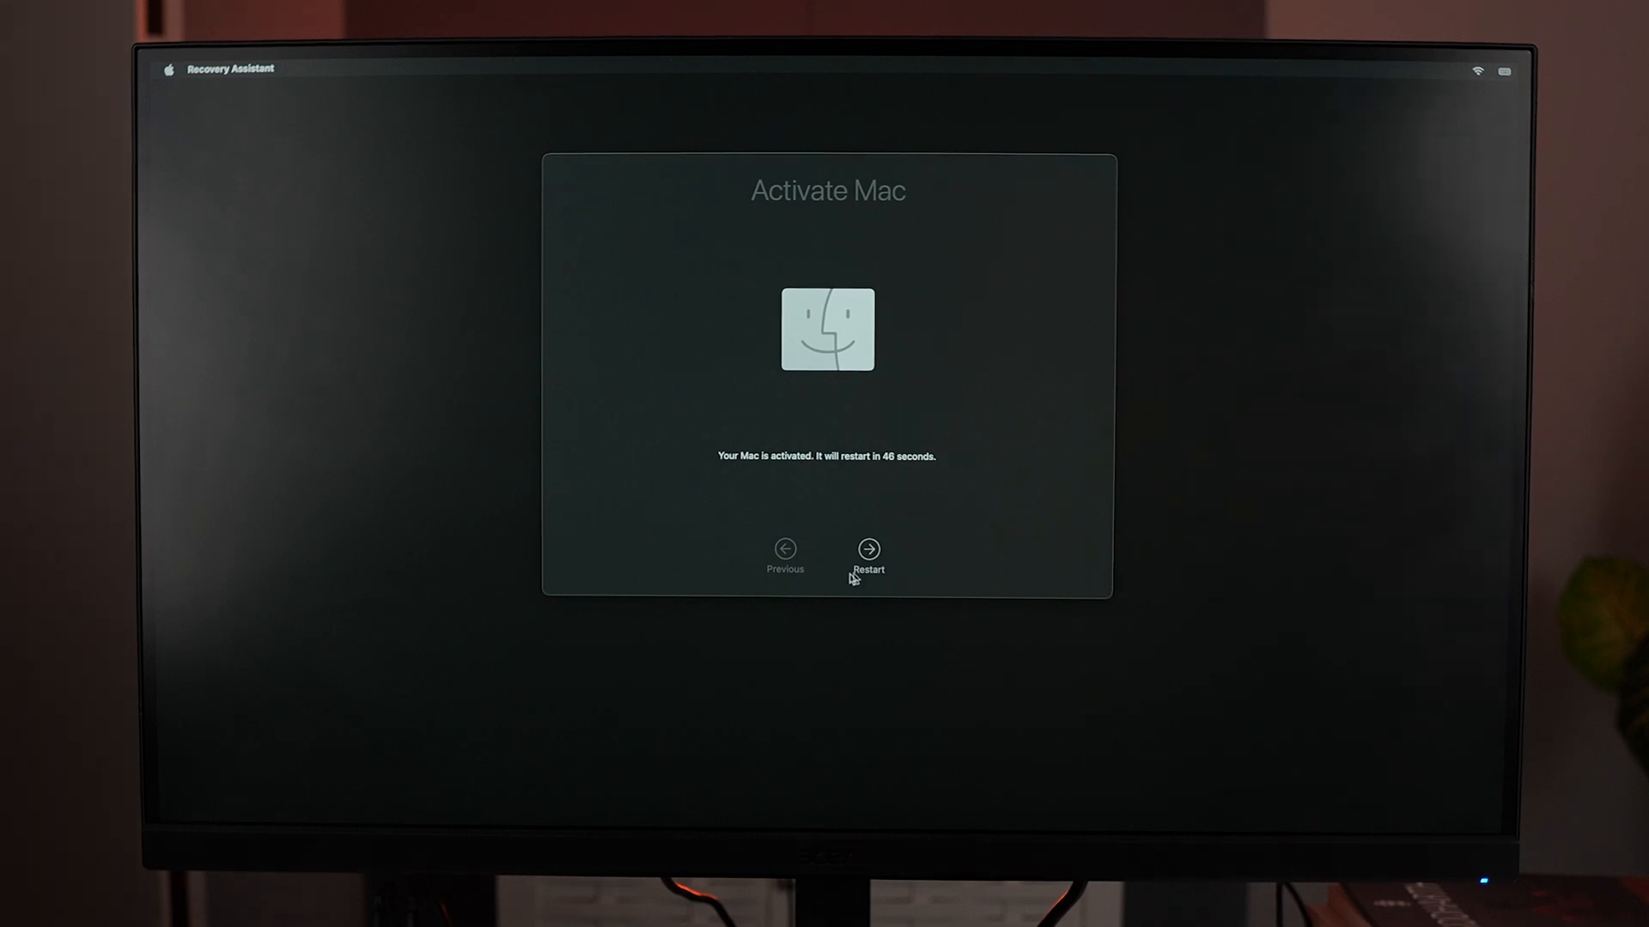
Restart the activated Mac immediately from the Activate Mac screen
click(868, 550)
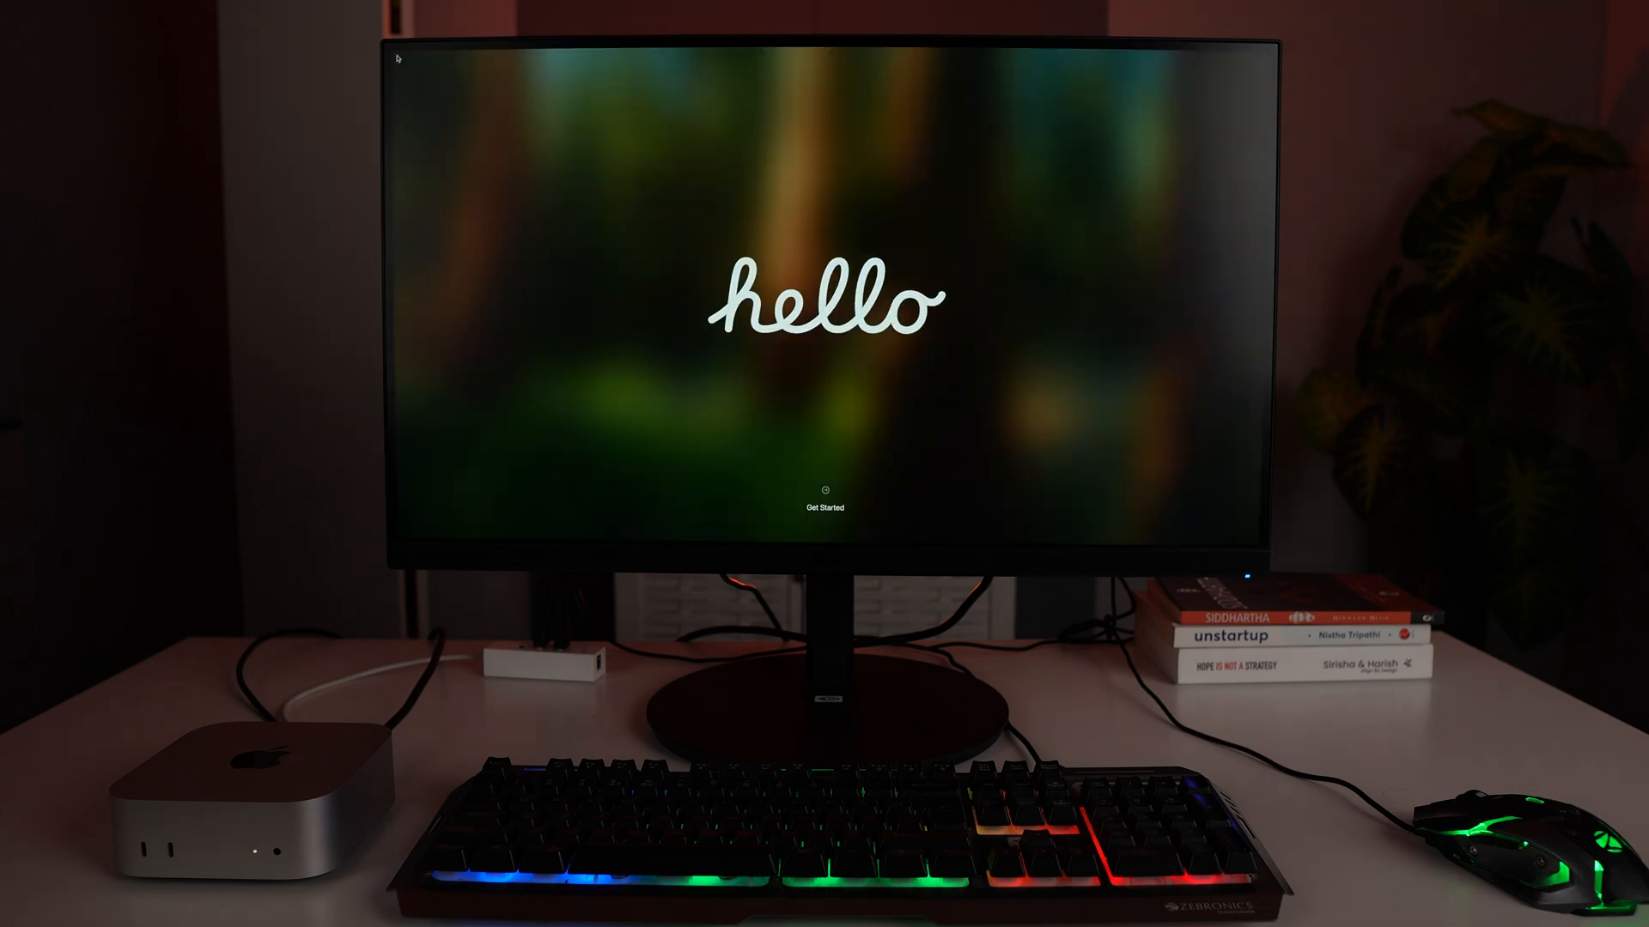